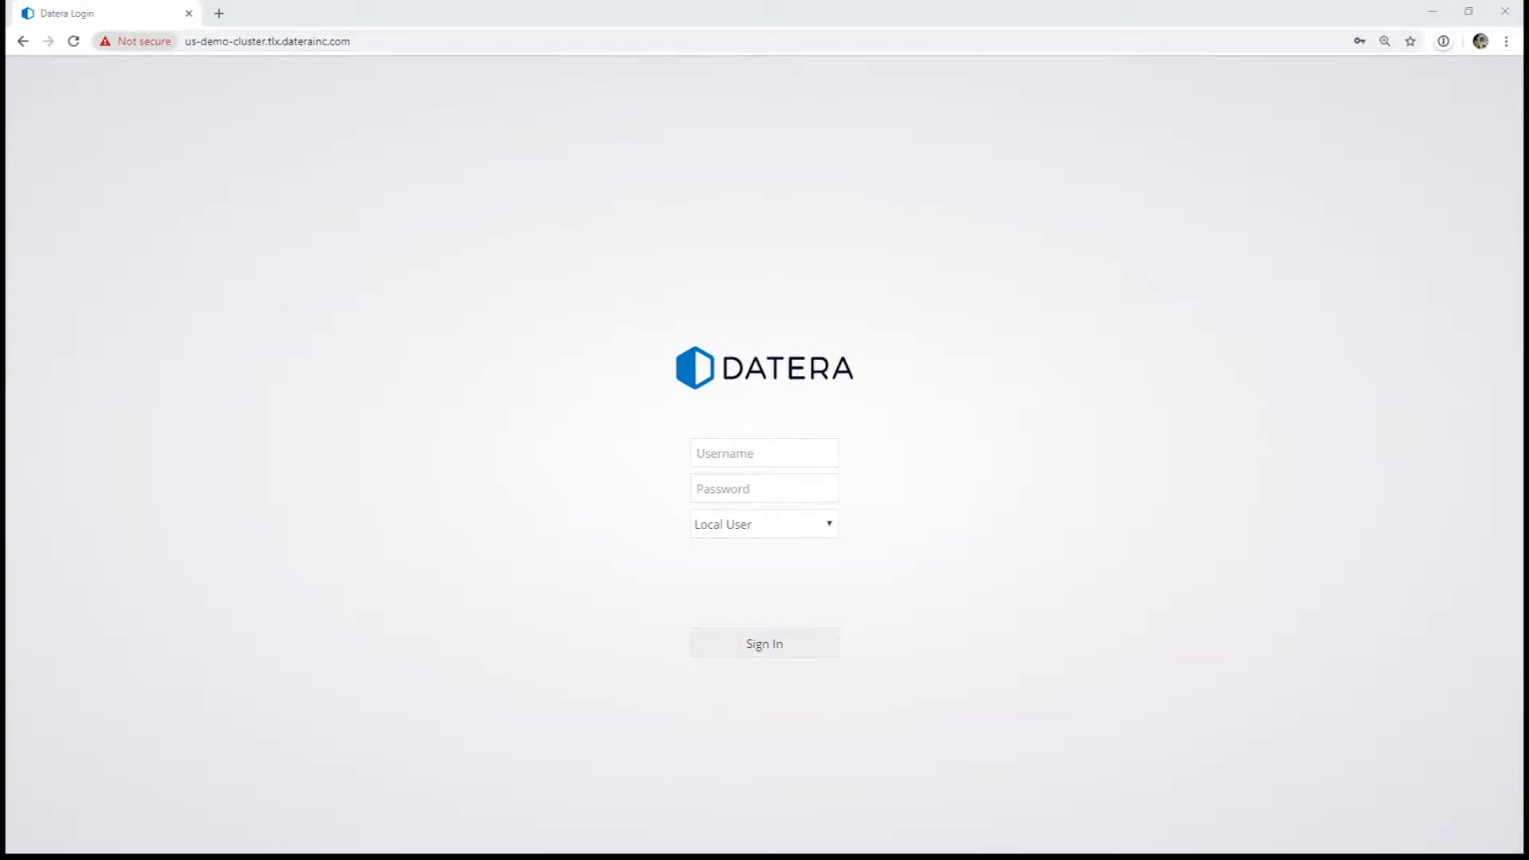
pyautogui.moveTo(577, 317)
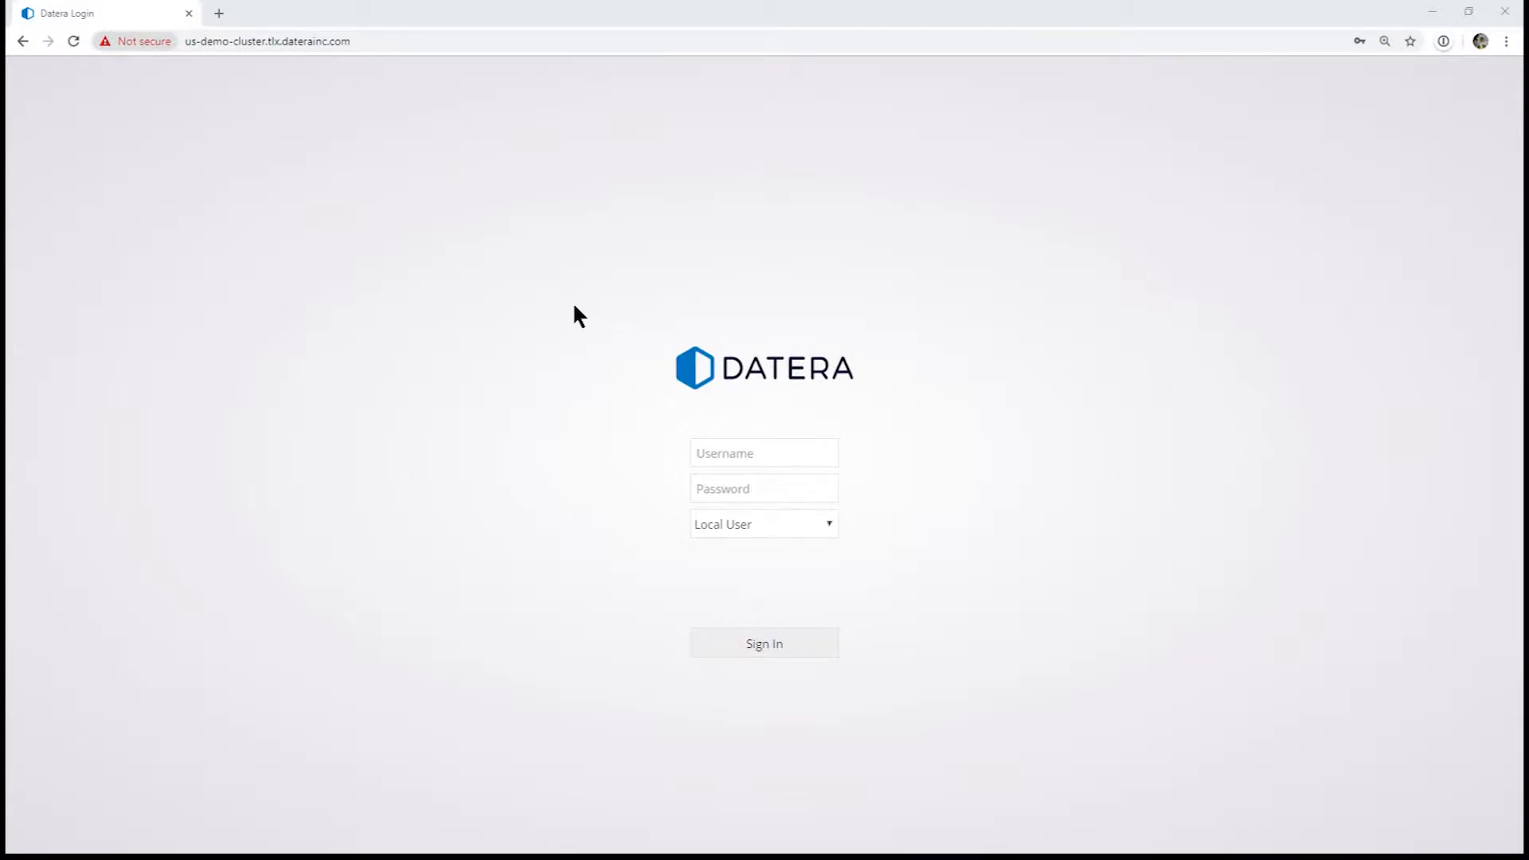
# Sign in with the saved credentials using the SE-LDAP domain
pyautogui.click(764, 453)
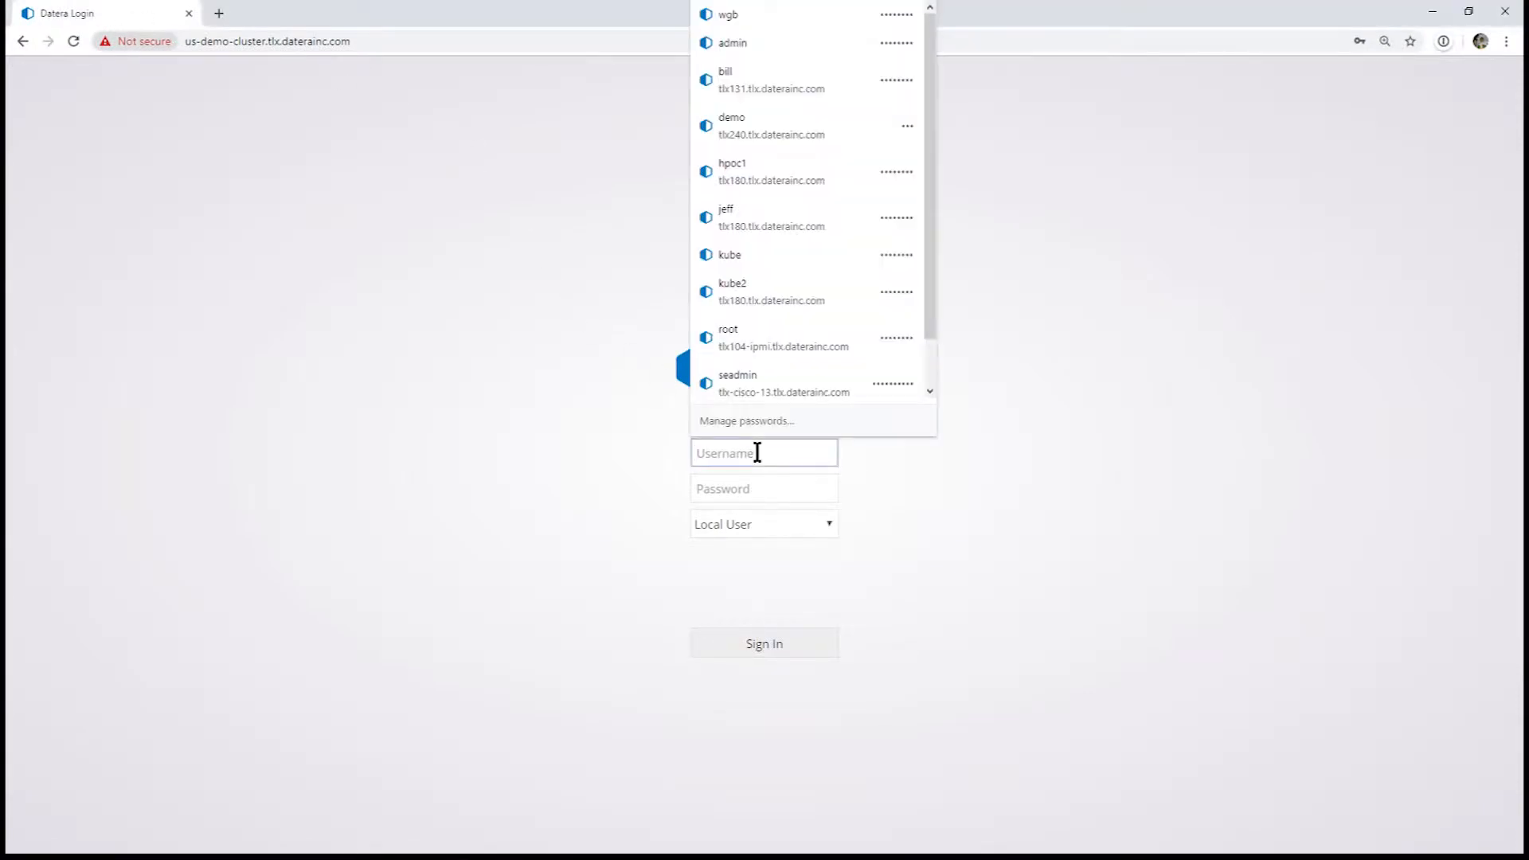
pyautogui.click(727, 15)
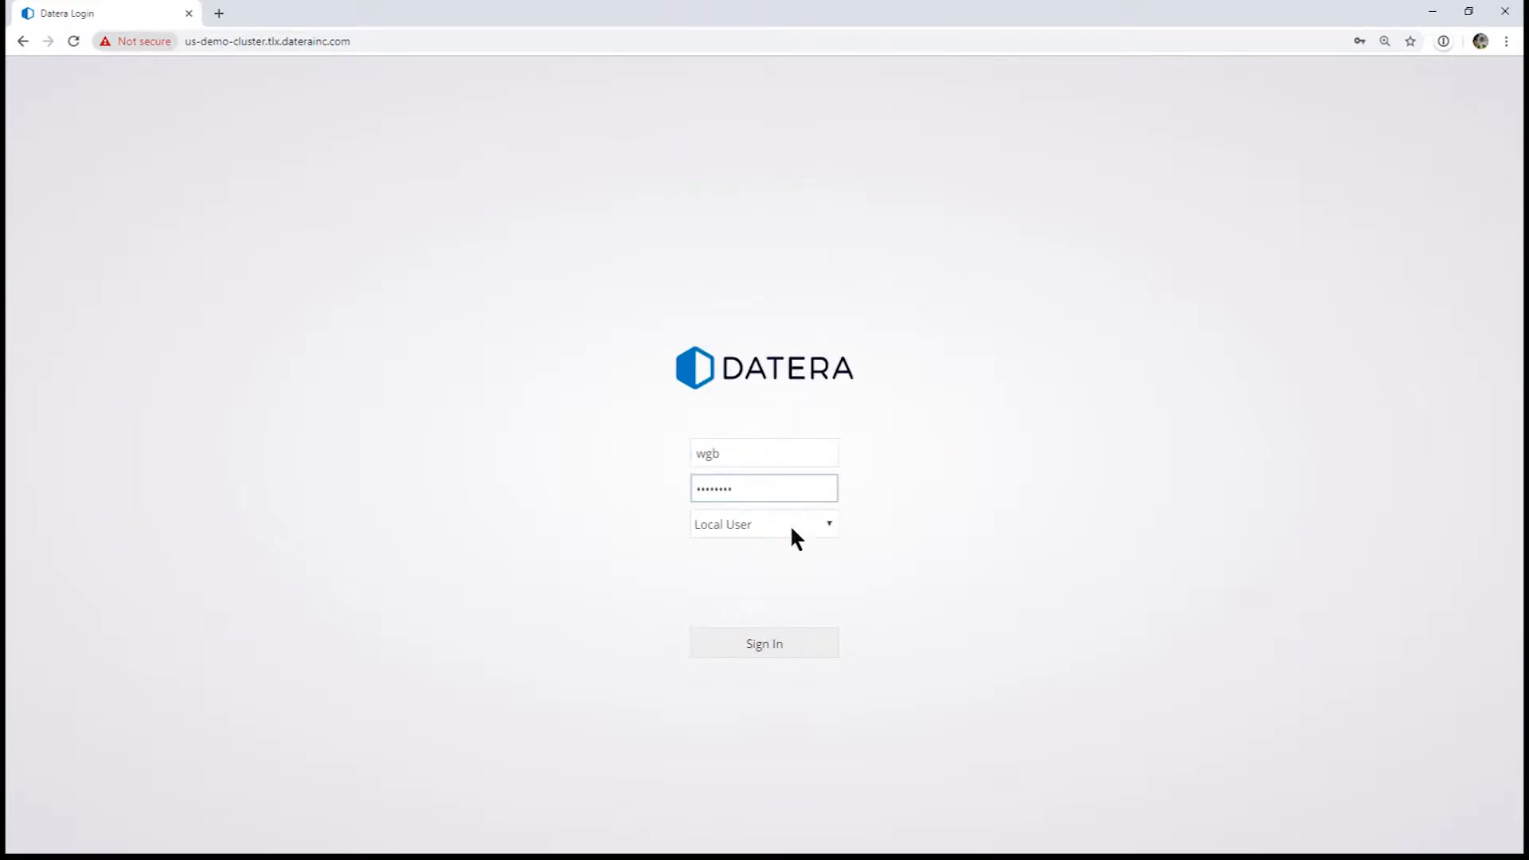
pyautogui.click(764, 524)
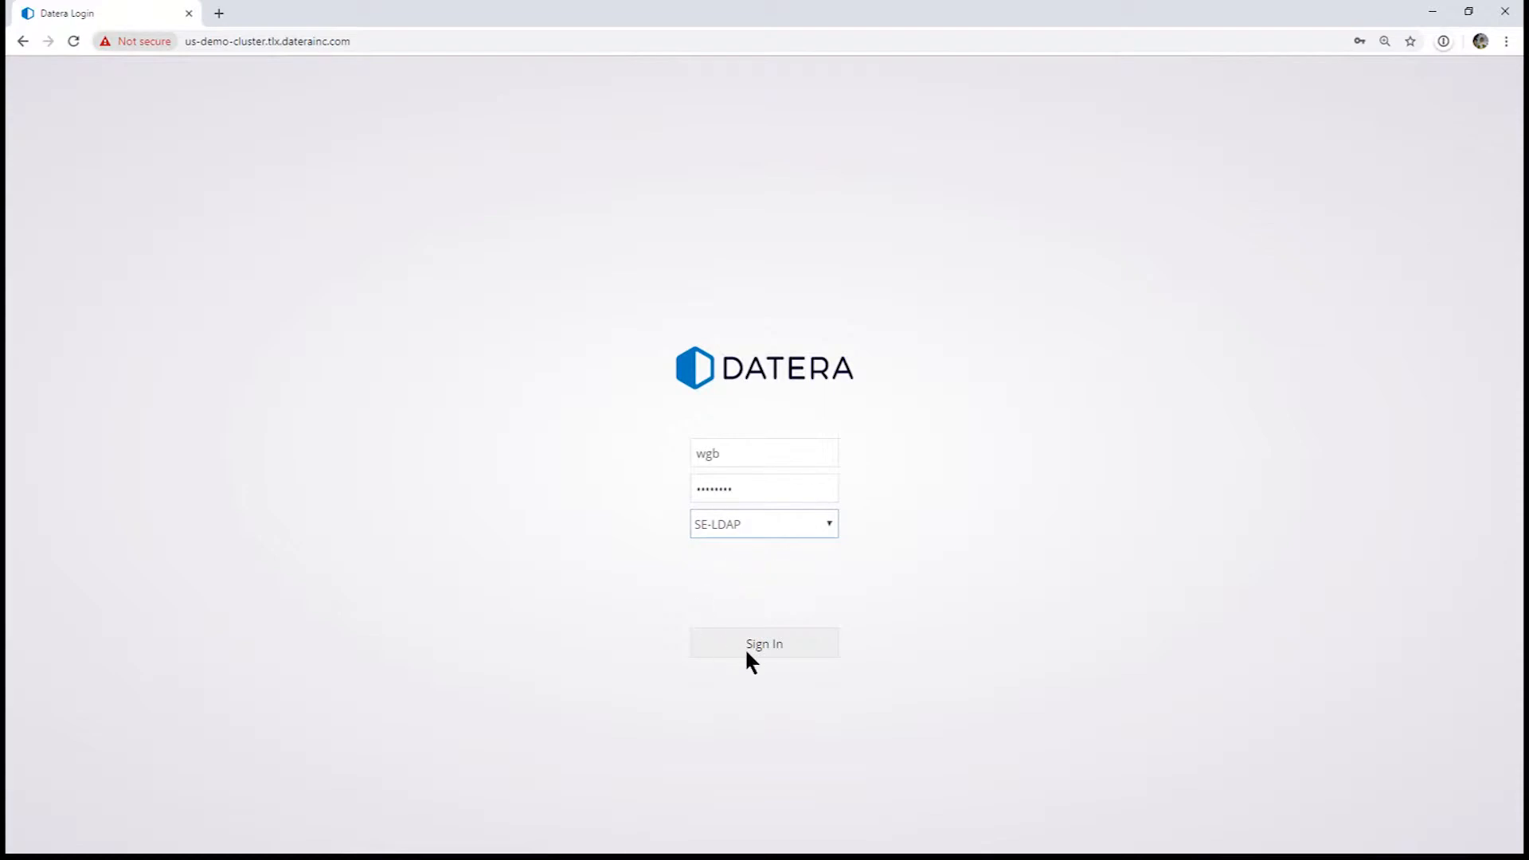
pyautogui.click(764, 643)
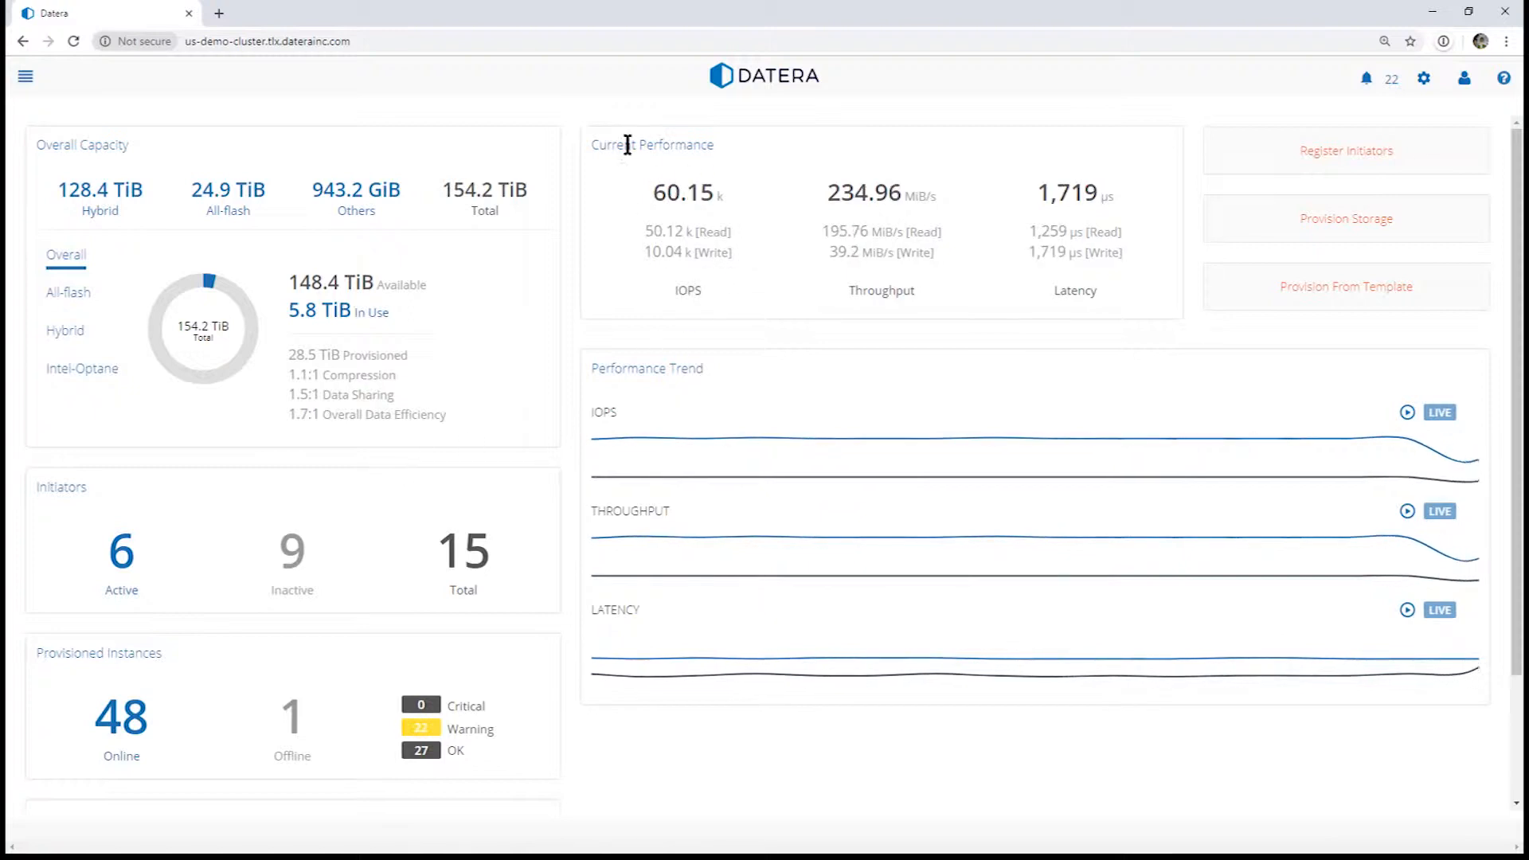
# Go to the Templates page listing Bronze, Silver, Gold and Database templates
pyautogui.click(25, 77)
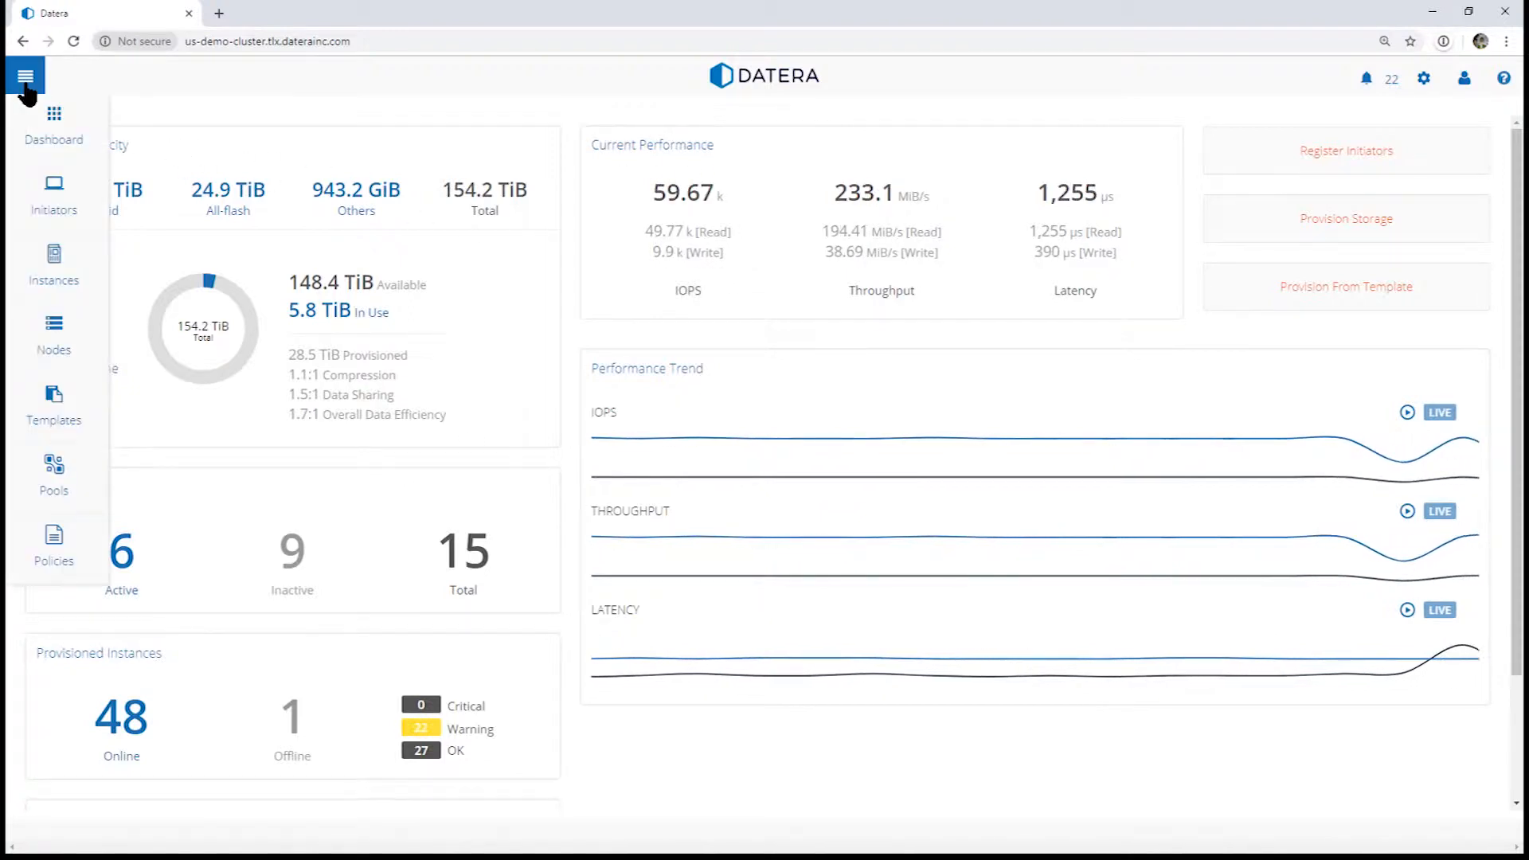
pyautogui.click(53, 410)
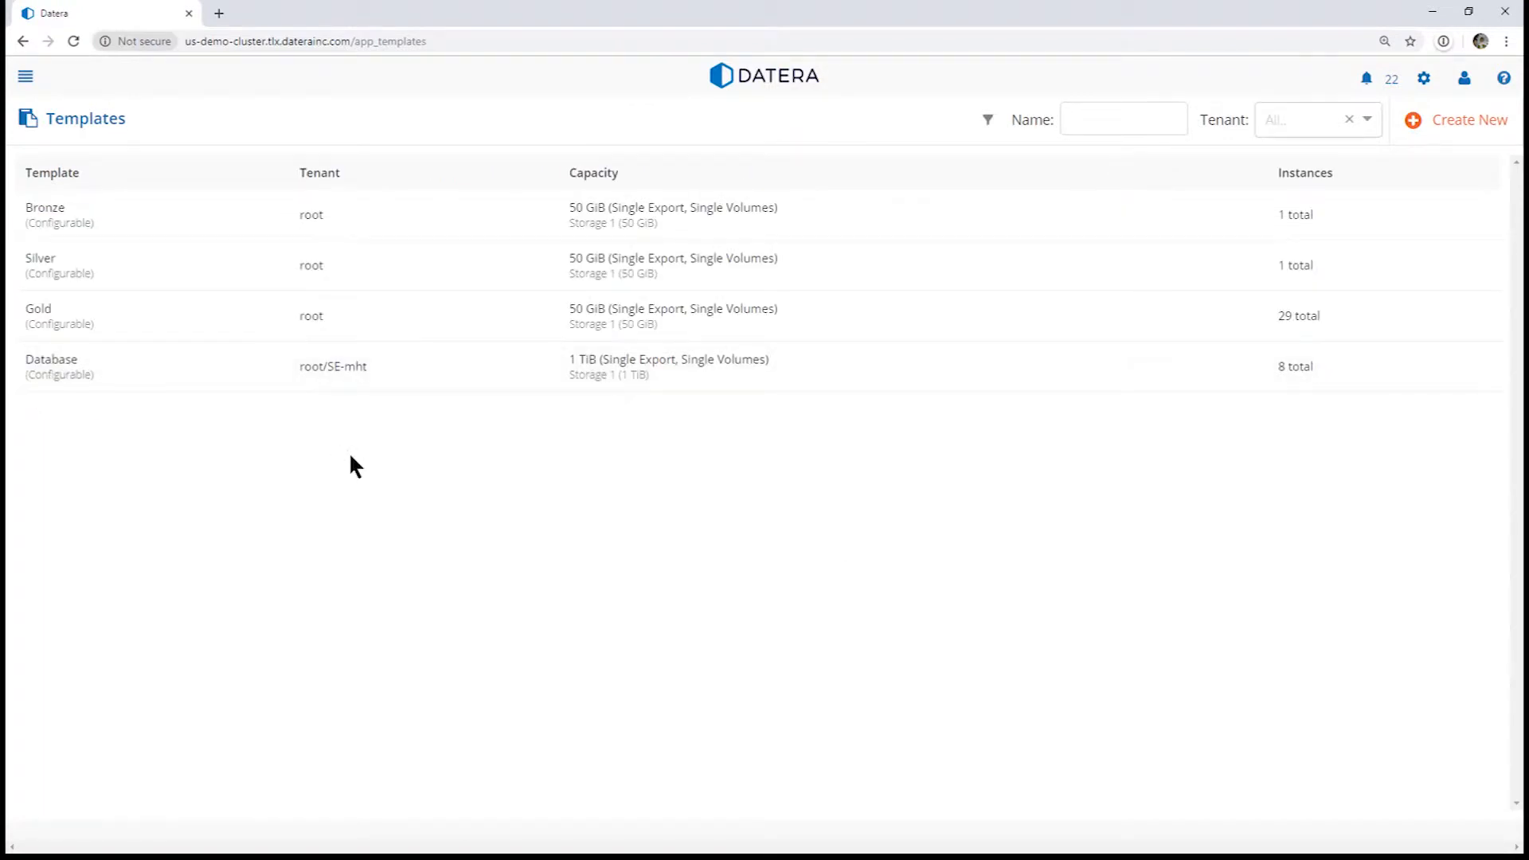
# Show the Database template's storage-1 configuration with its 1 TiB two-replica volume
pyautogui.click(51, 365)
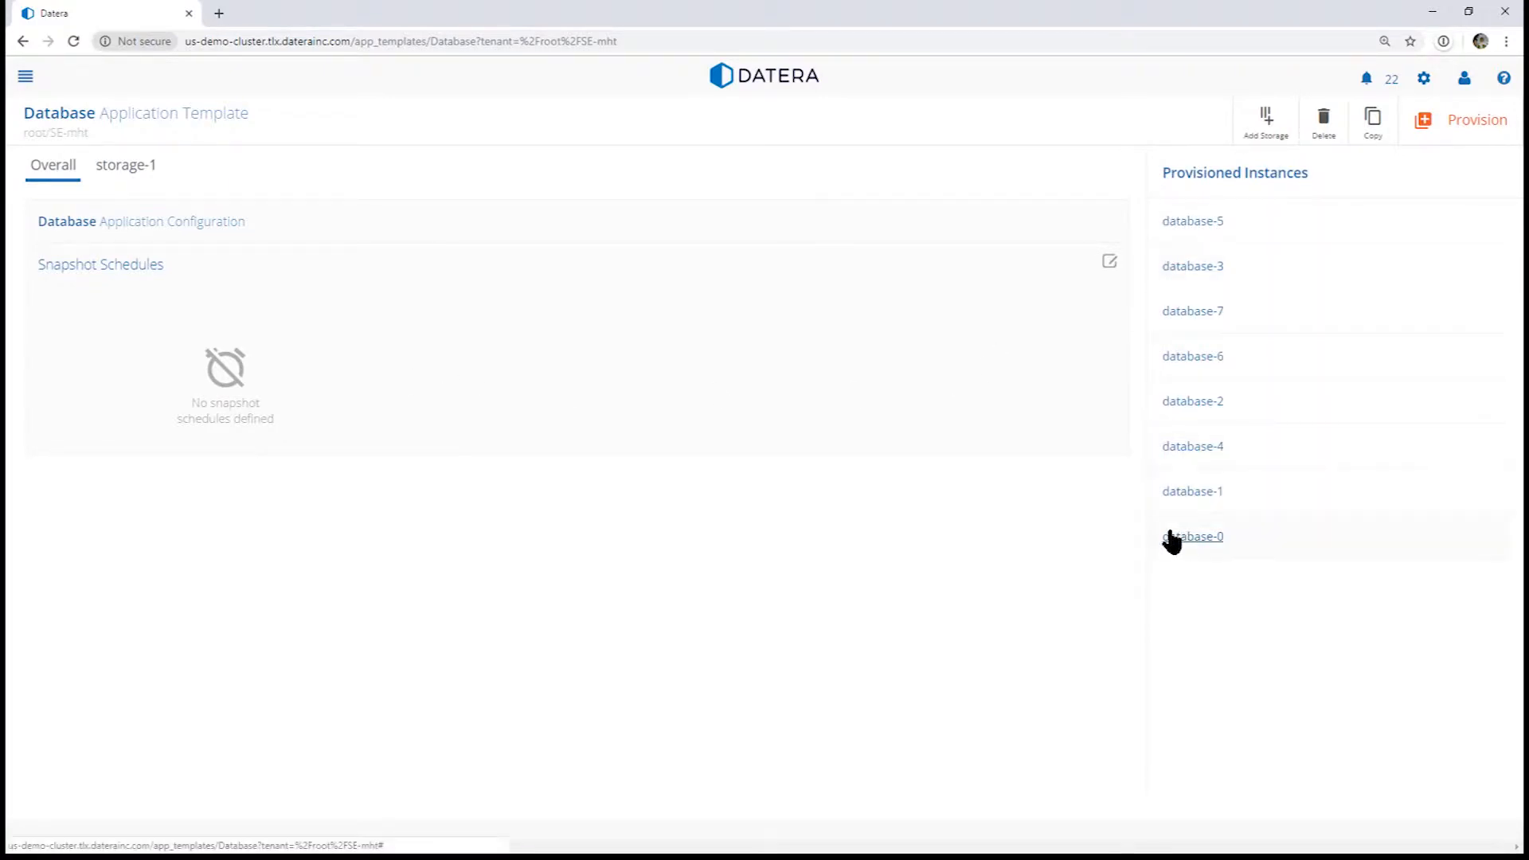
pyautogui.click(125, 165)
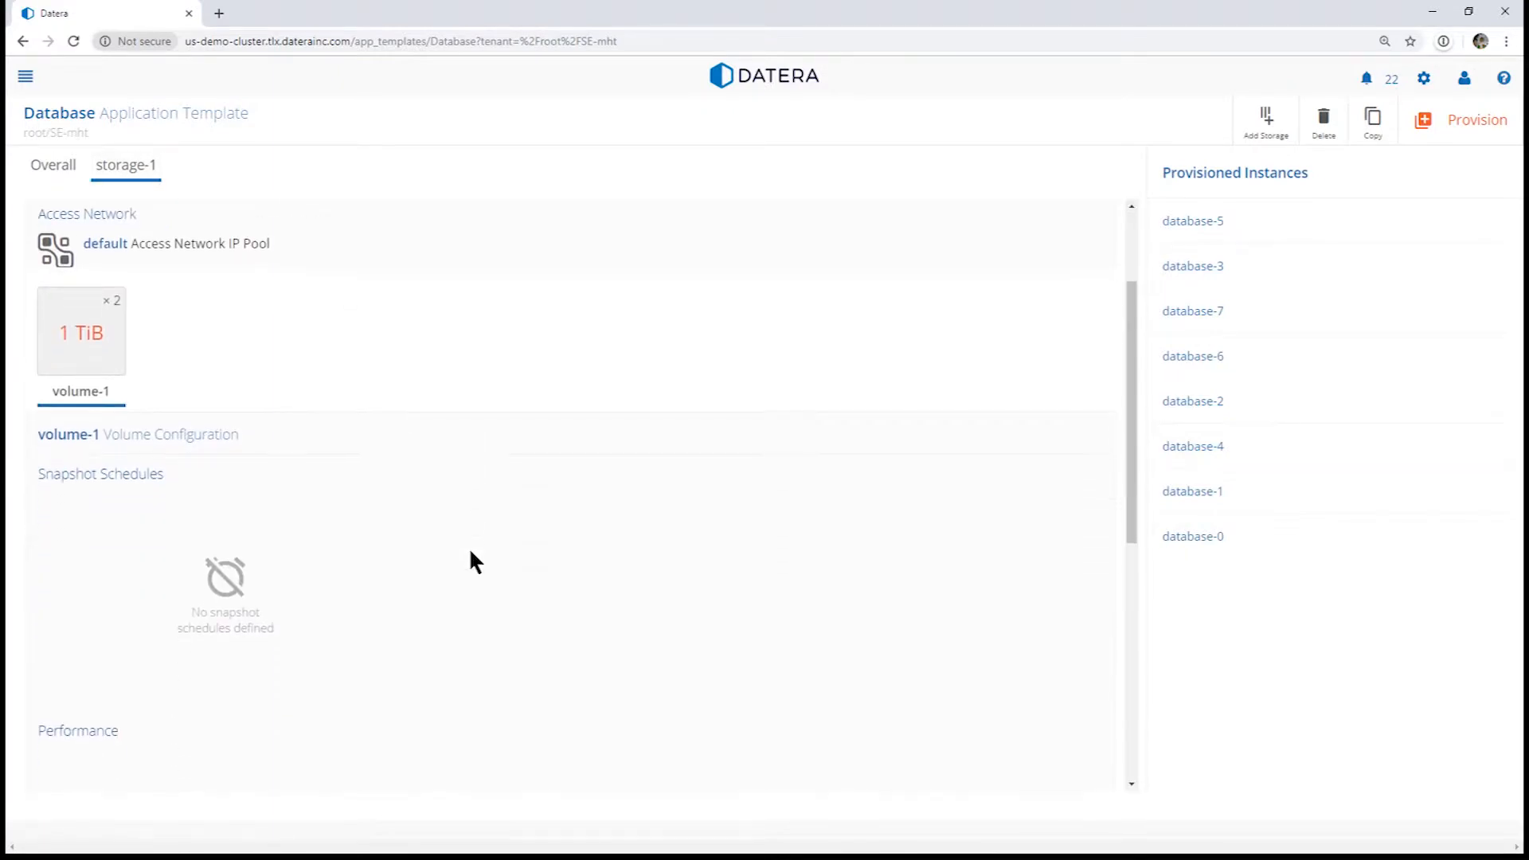
pyautogui.moveTo(276, 598)
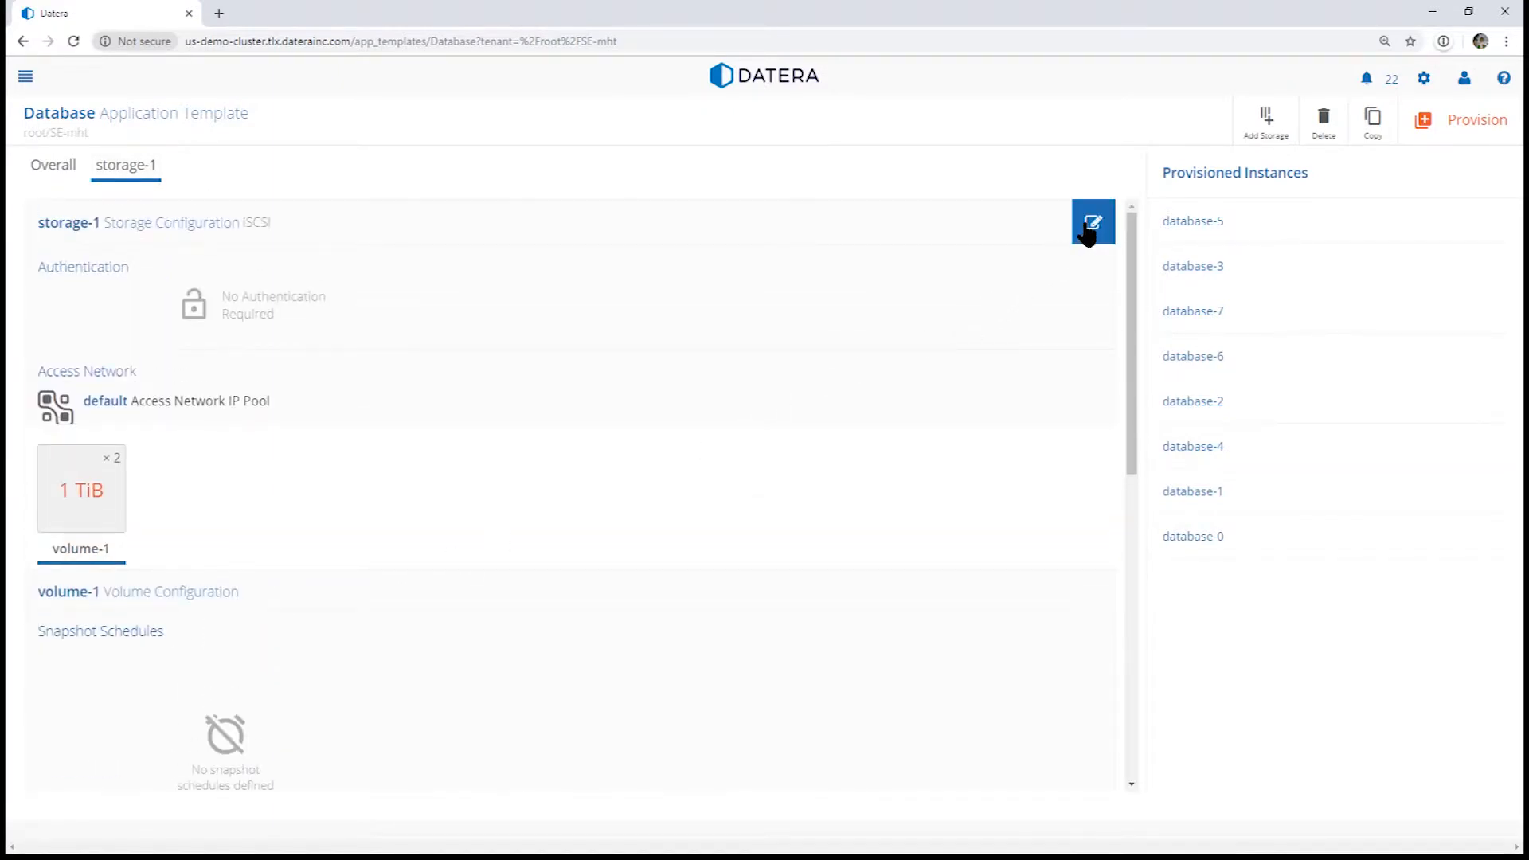
# Add a snapshot schedule to volume-1 with 1 day interval and retention count 7, then save
pyautogui.click(1091, 223)
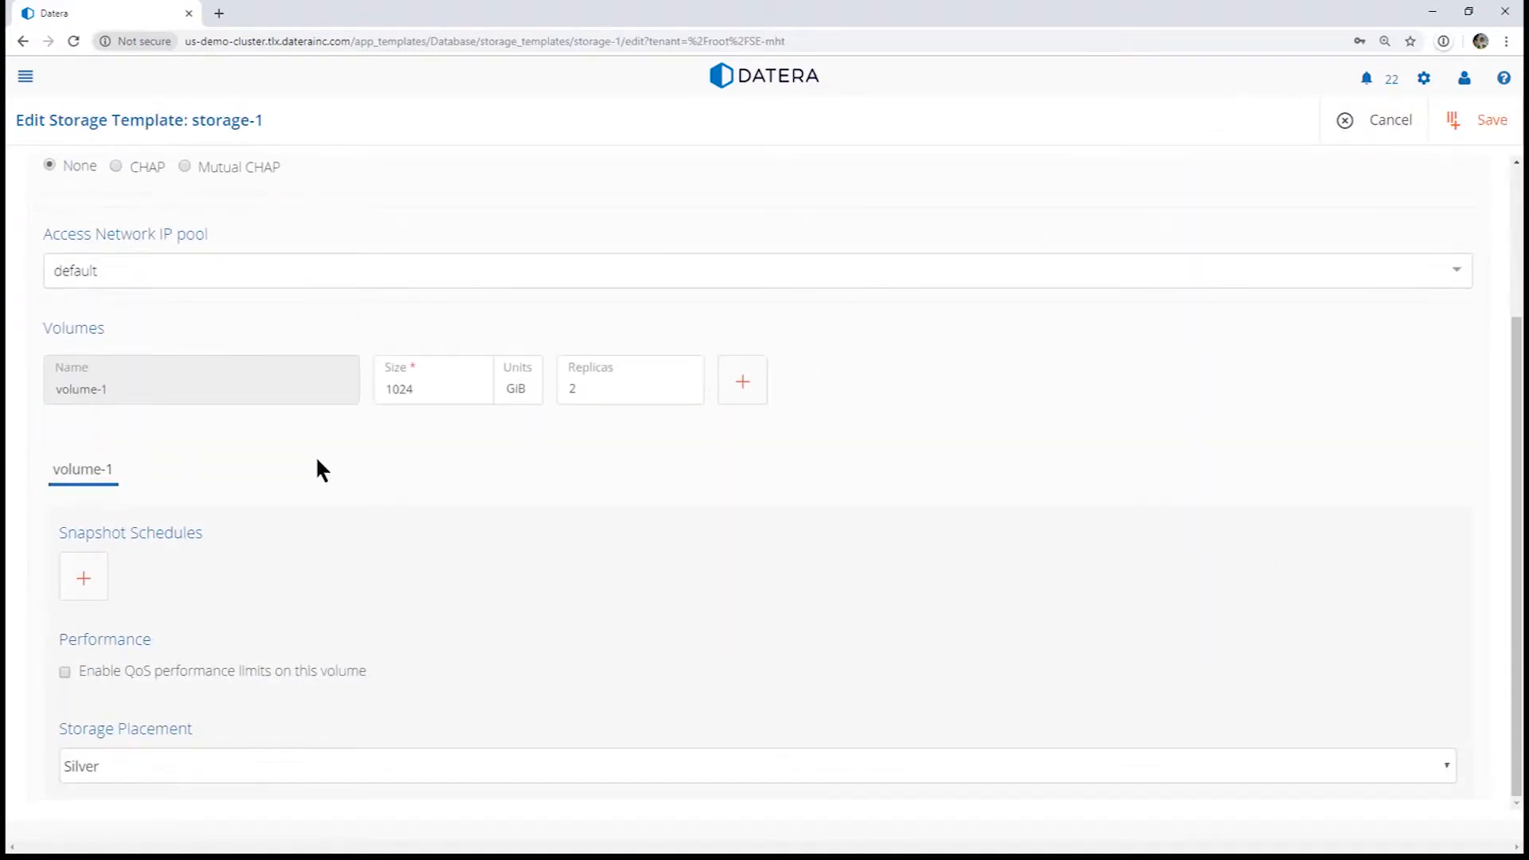
pyautogui.click(83, 576)
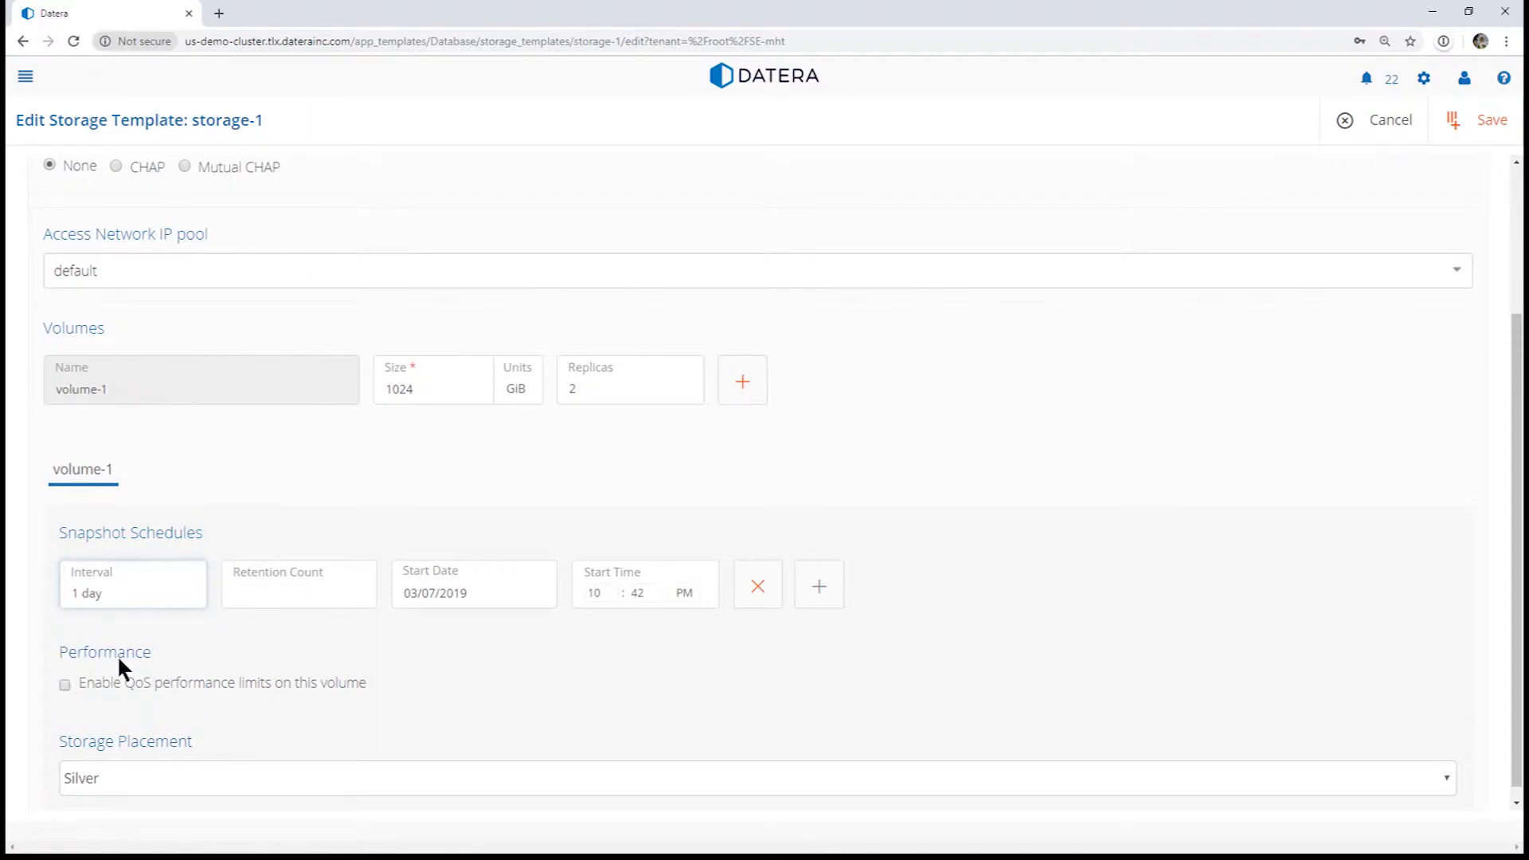
pyautogui.write('7')
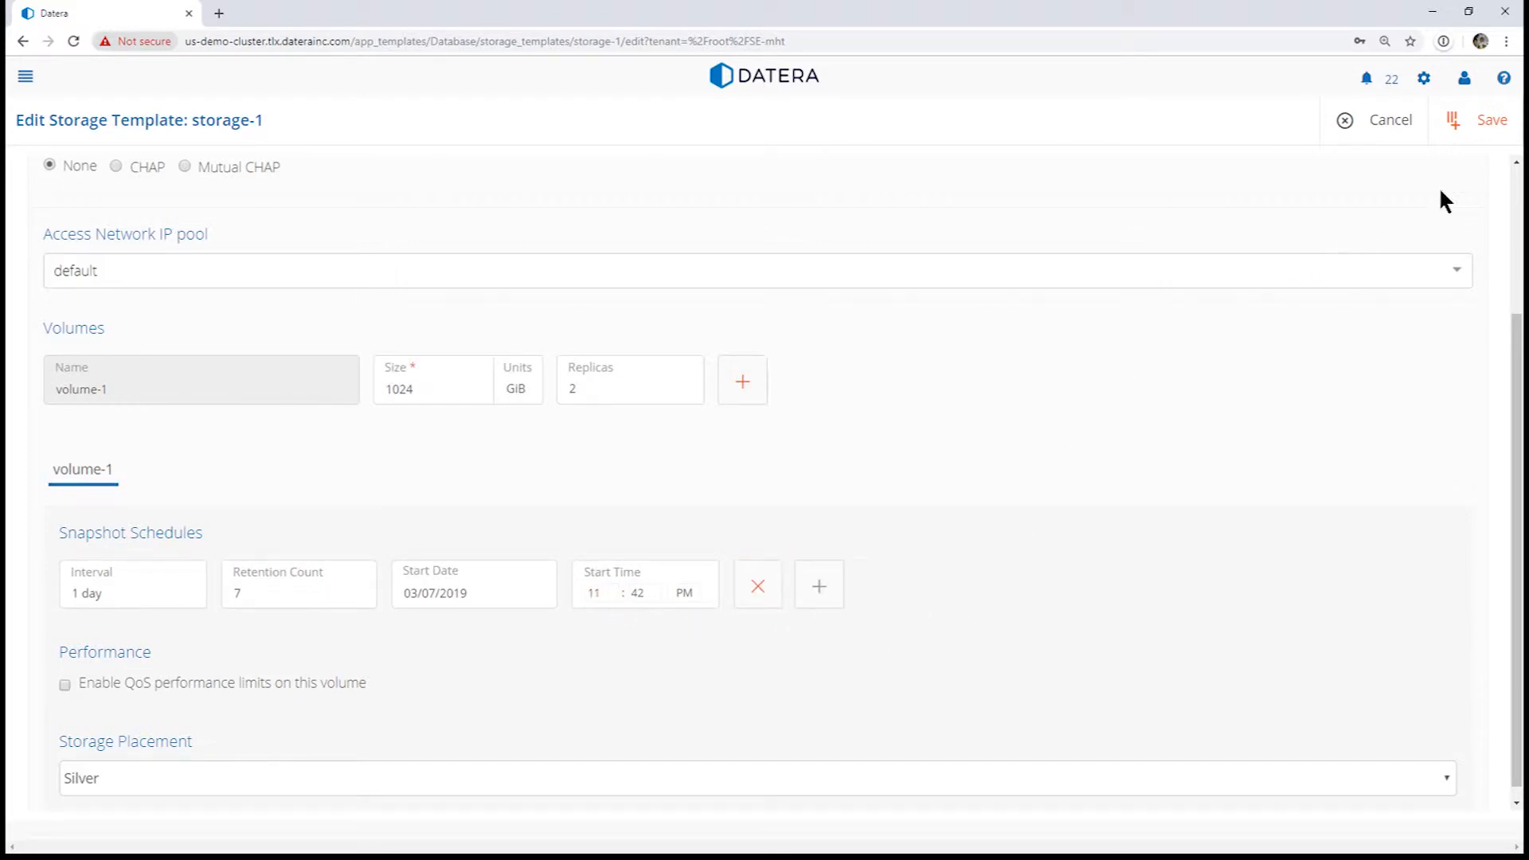
pyautogui.click(1487, 119)
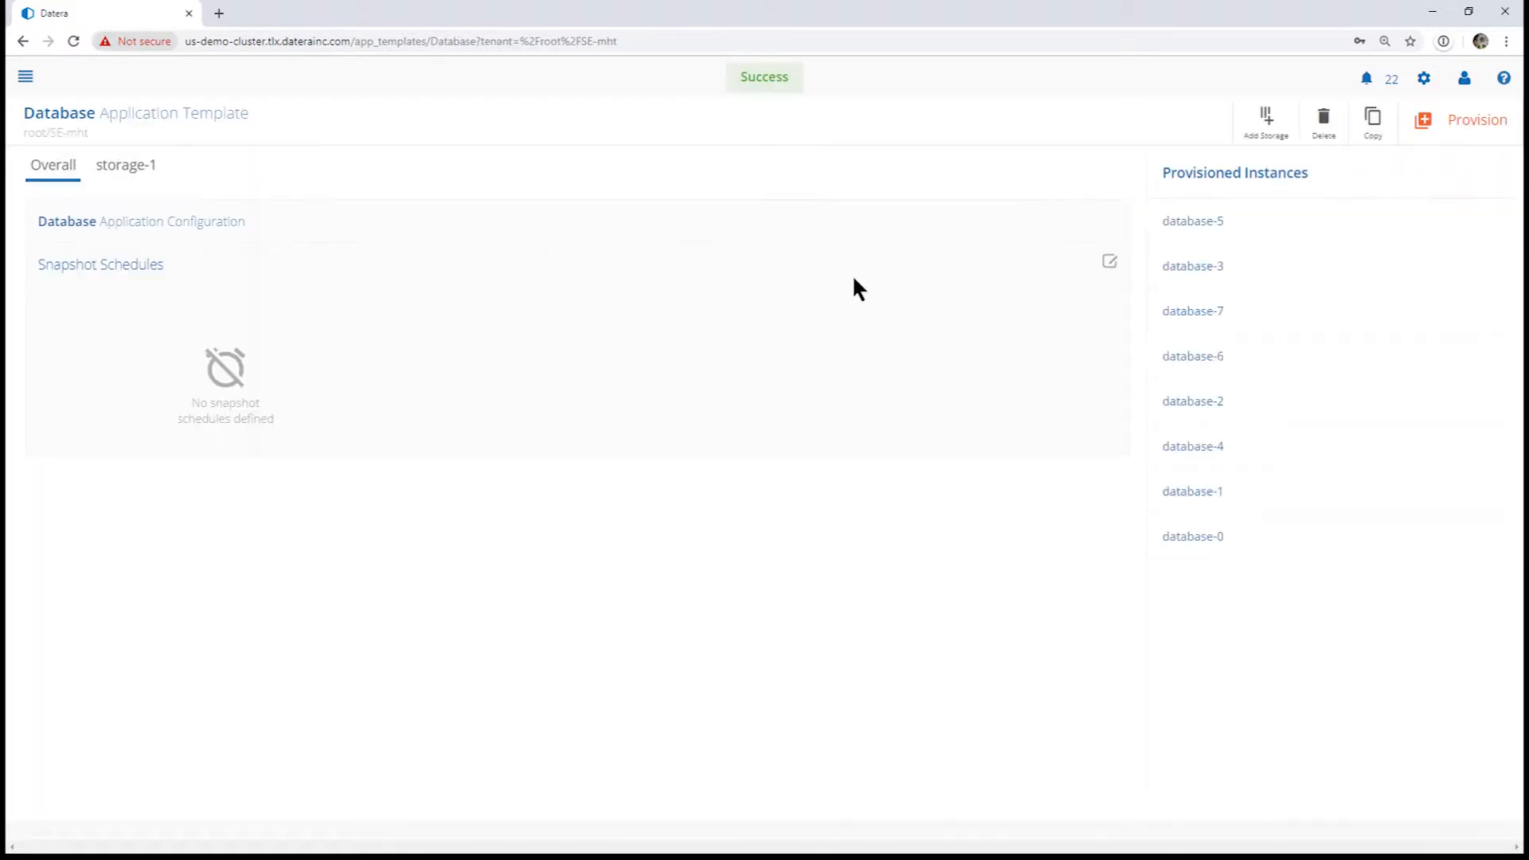
# Verify the daily 7-snapshot schedule in storage-1 and open the database-0 instance
pyautogui.click(125, 165)
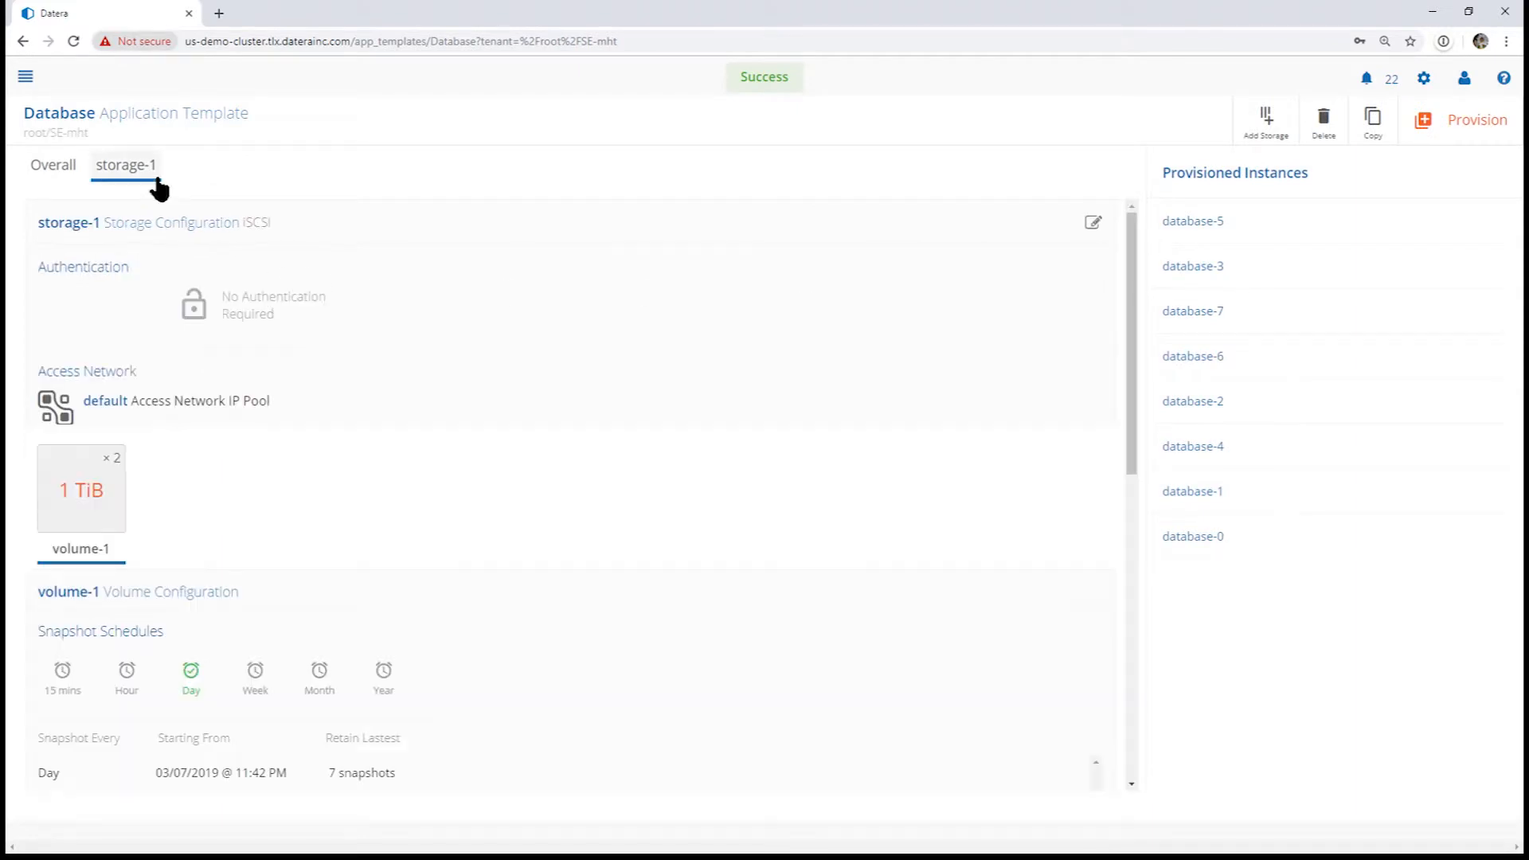
pyautogui.moveTo(192, 678)
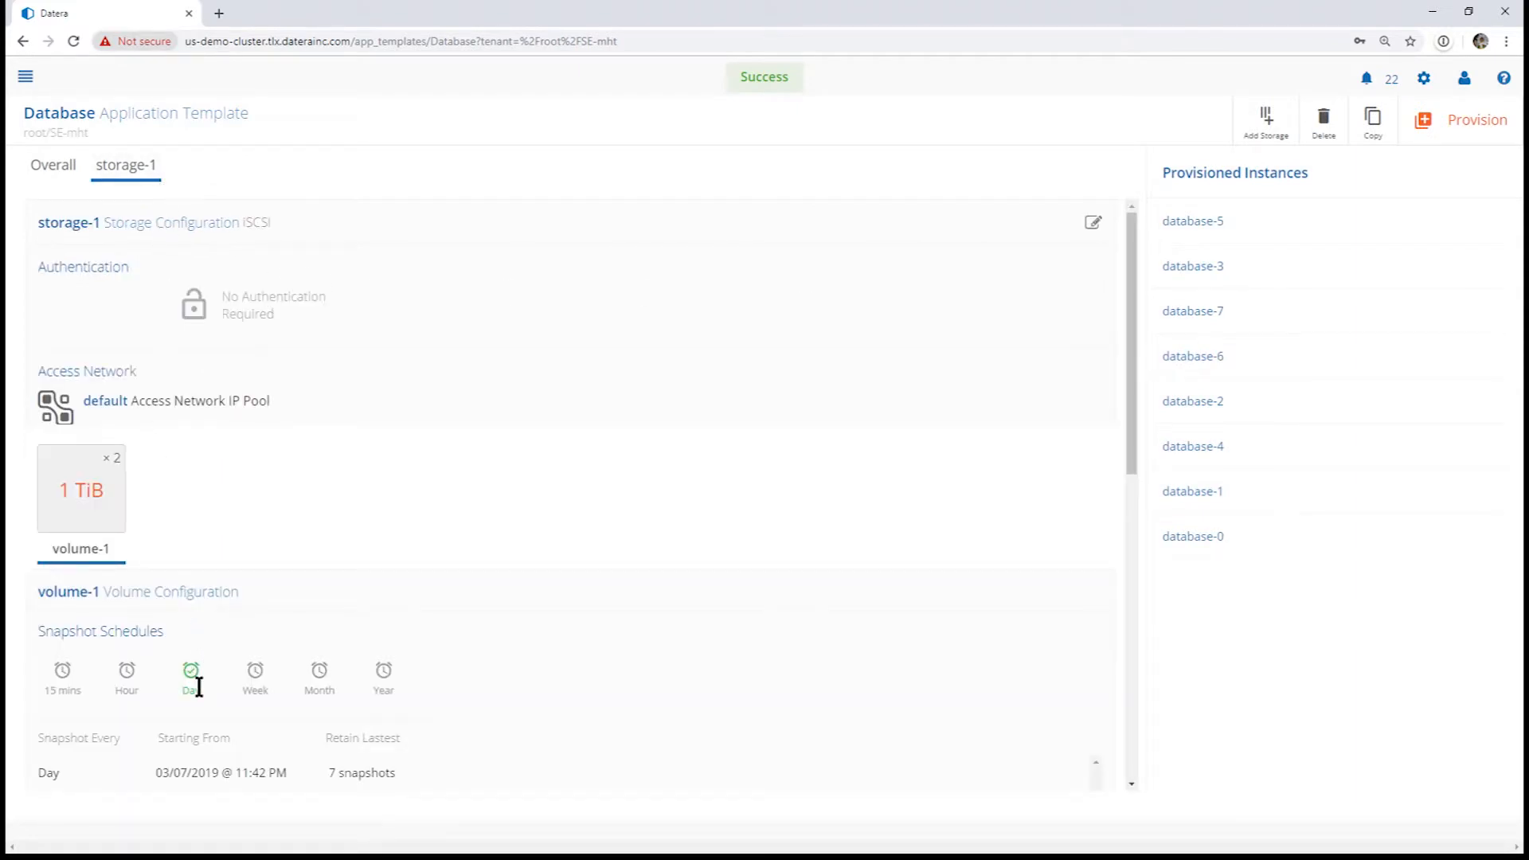
pyautogui.moveTo(199, 711)
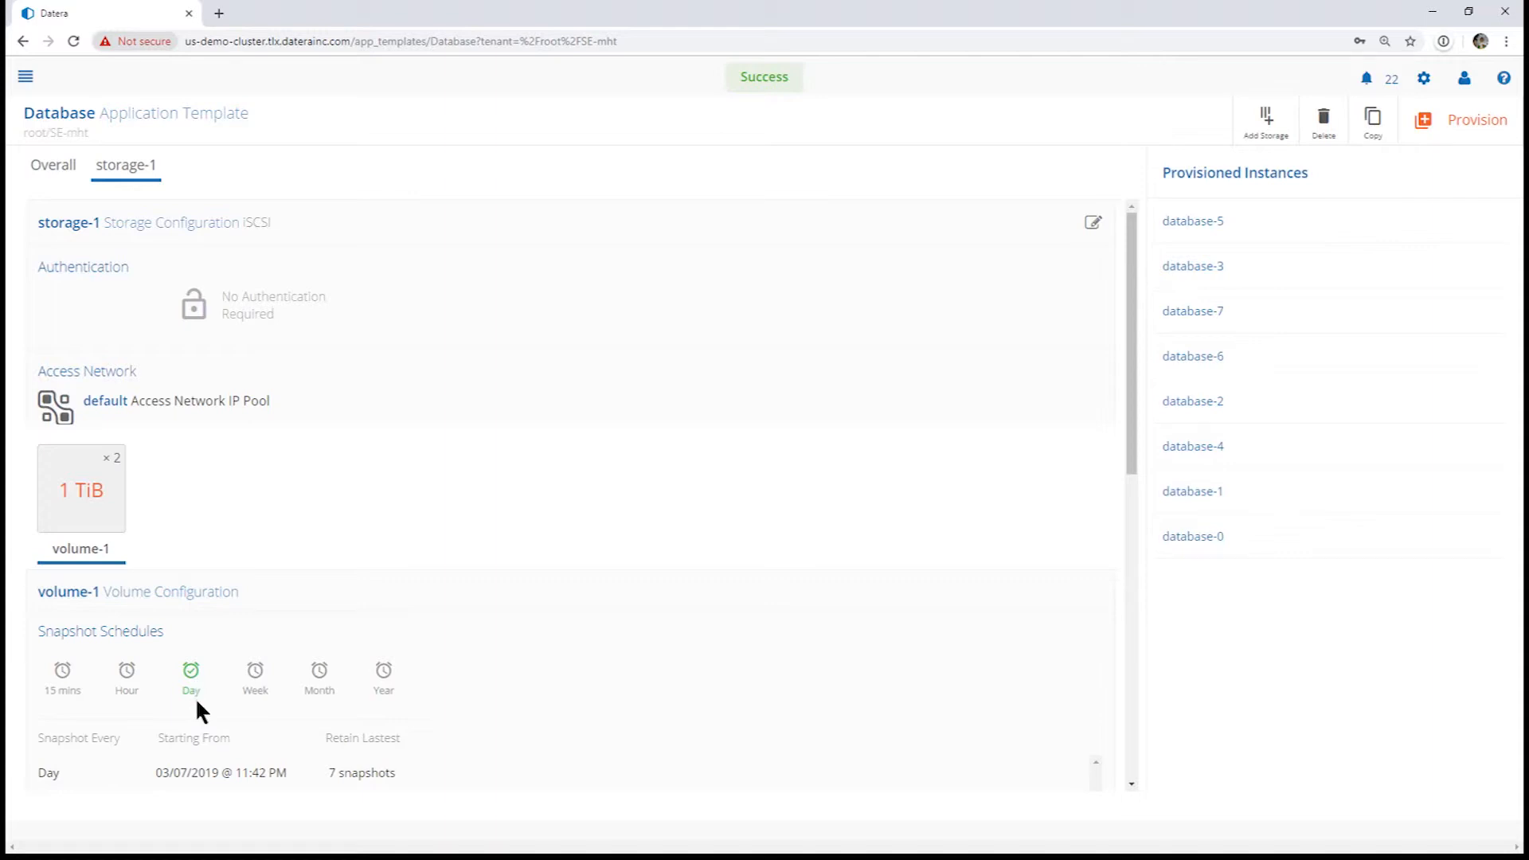
pyautogui.moveTo(1089, 622)
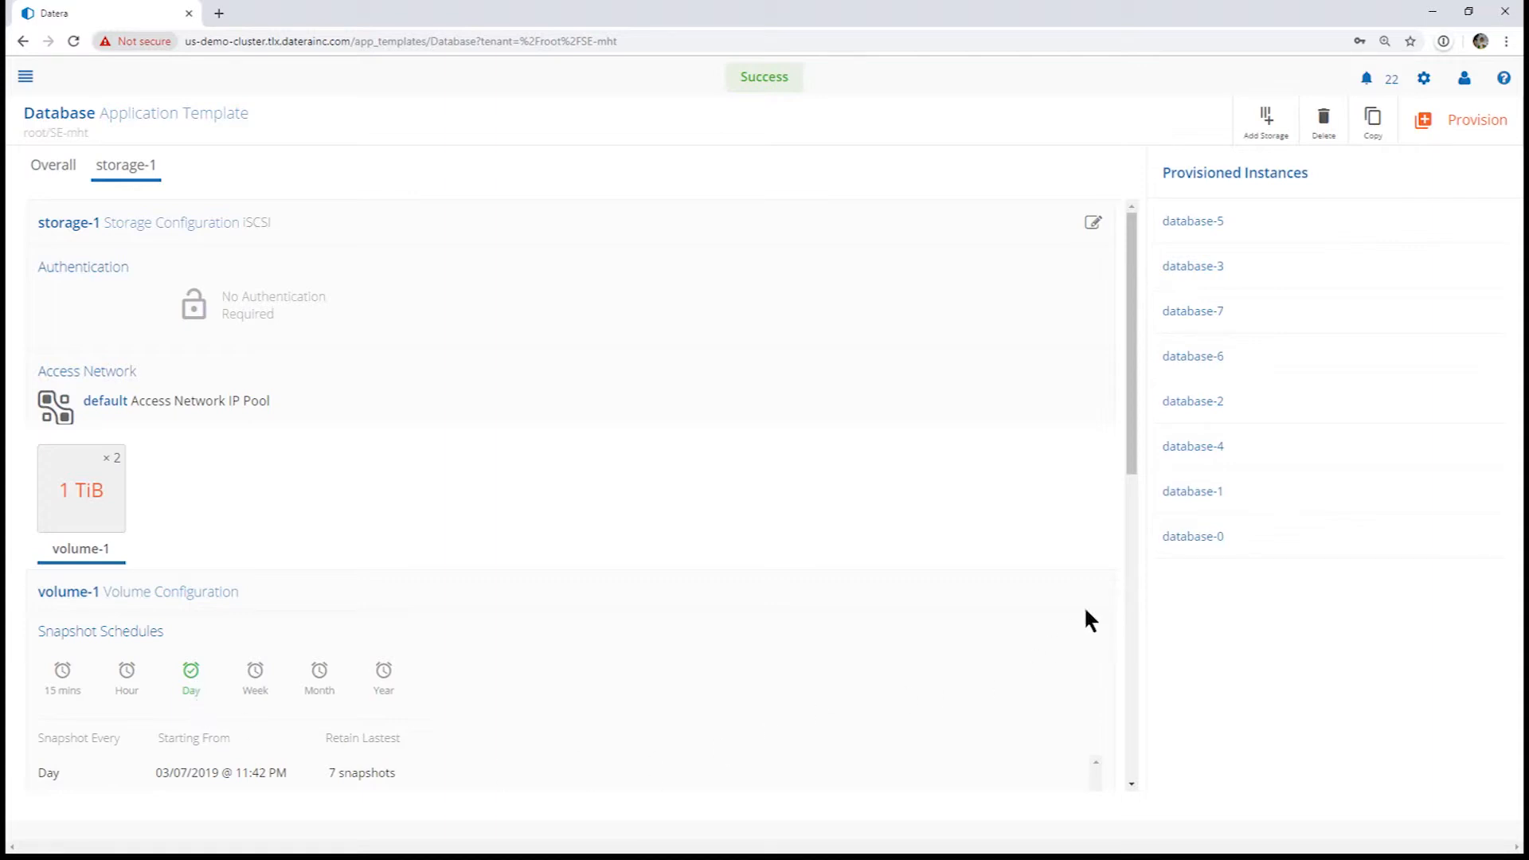
pyautogui.click(1191, 535)
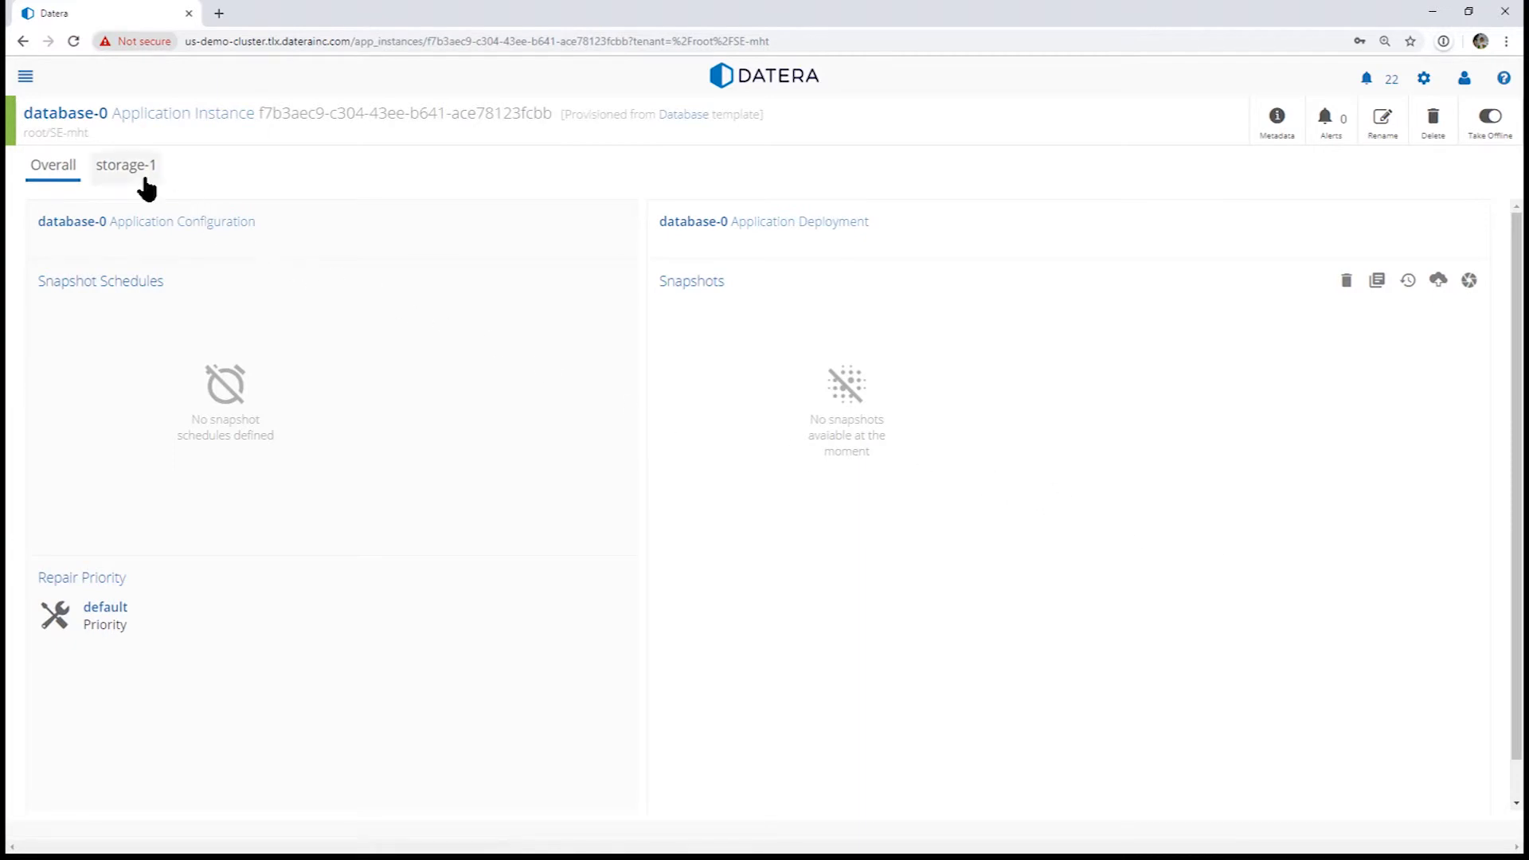
# Show database-0's storage-1 volume-1 inheriting the daily 7-snapshot schedule
pyautogui.click(126, 165)
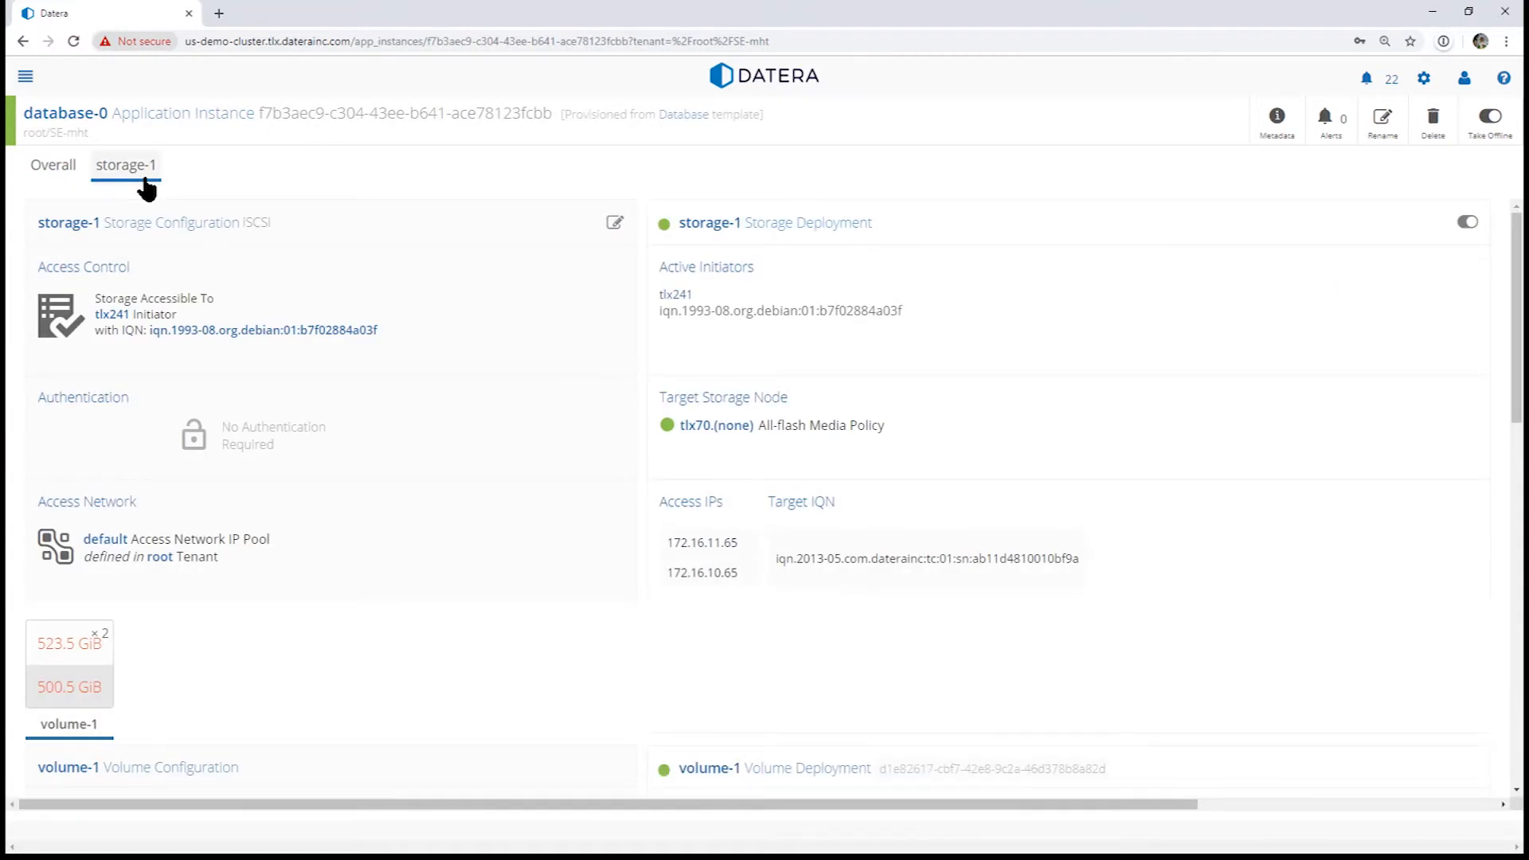
pyautogui.scroll(-3)
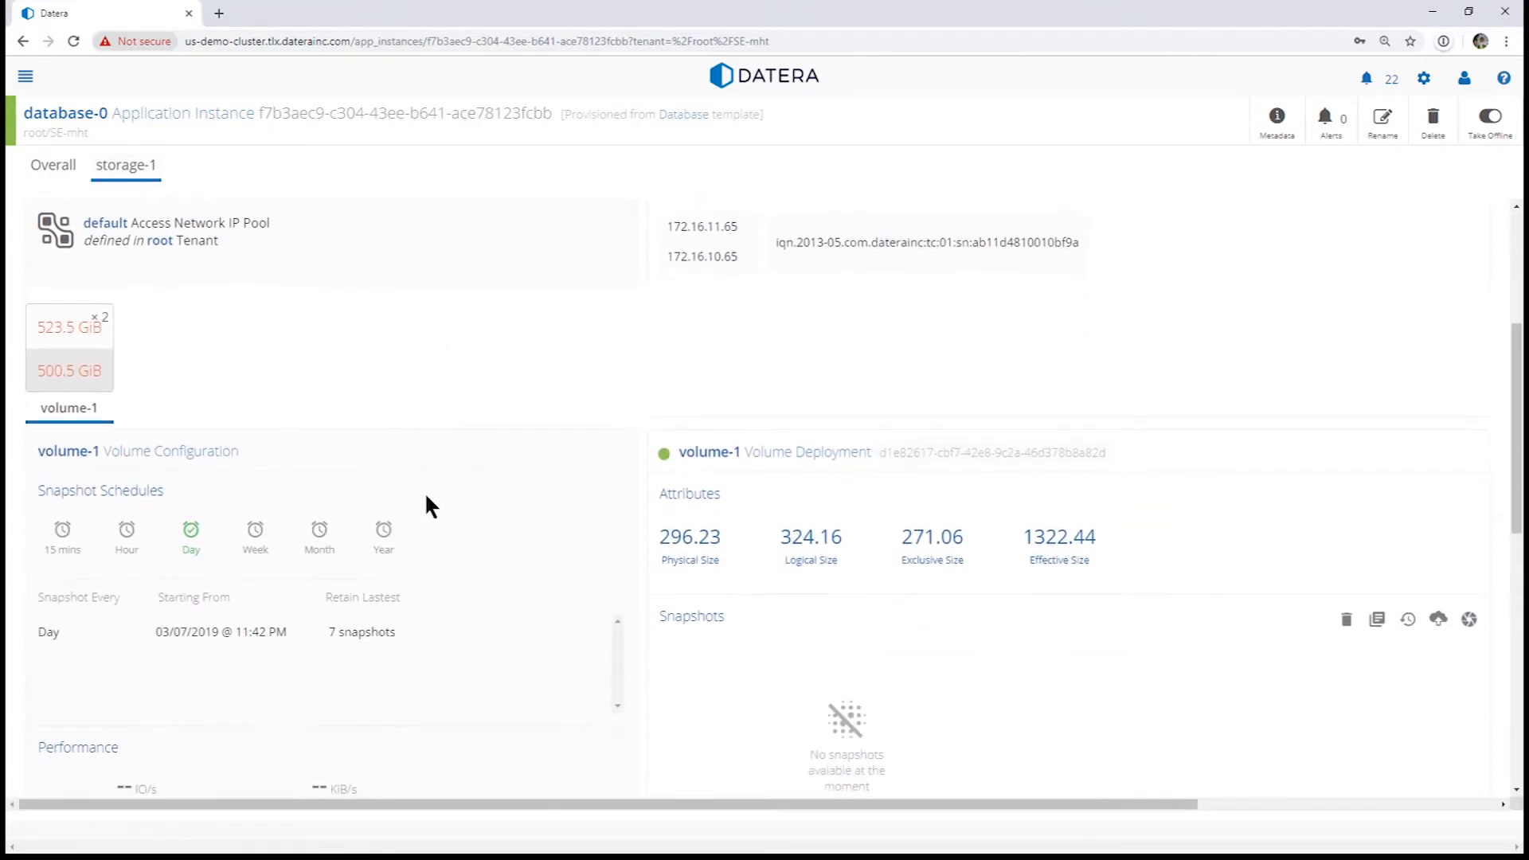
pyautogui.scroll(-3)
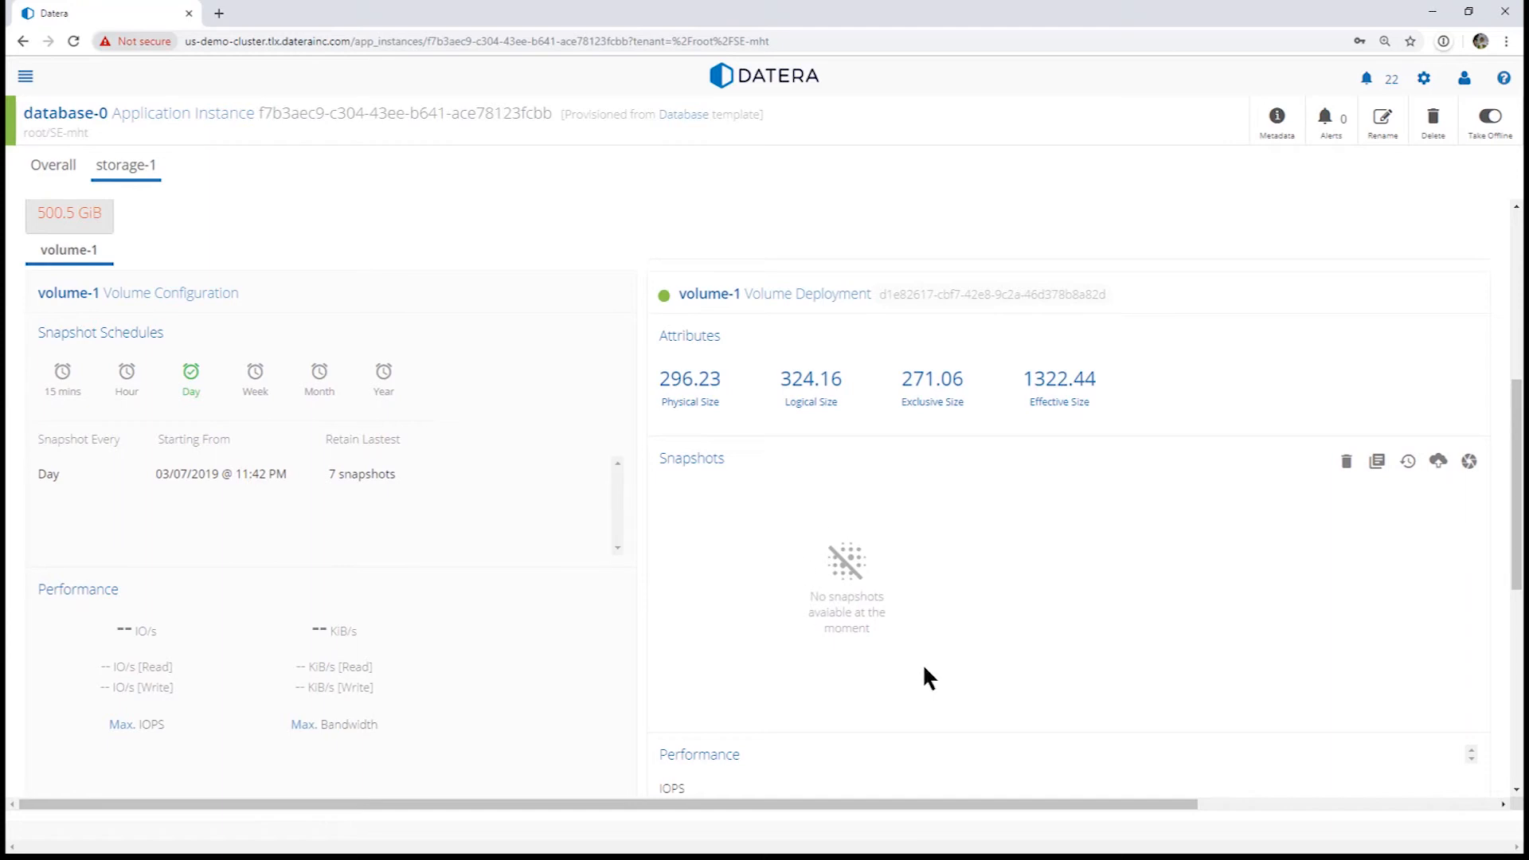
pyautogui.moveTo(1268, 273)
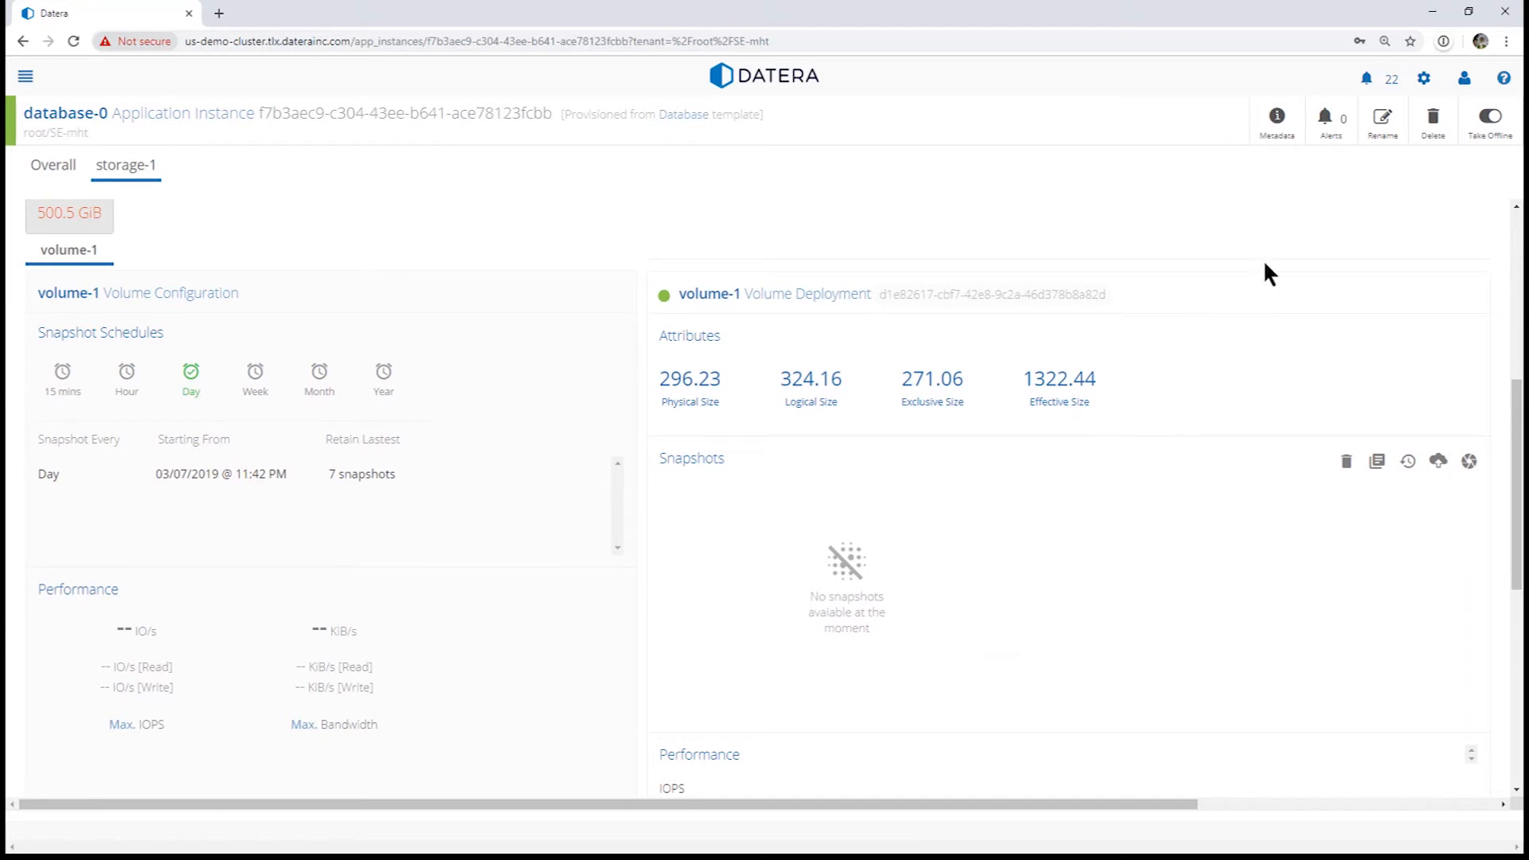